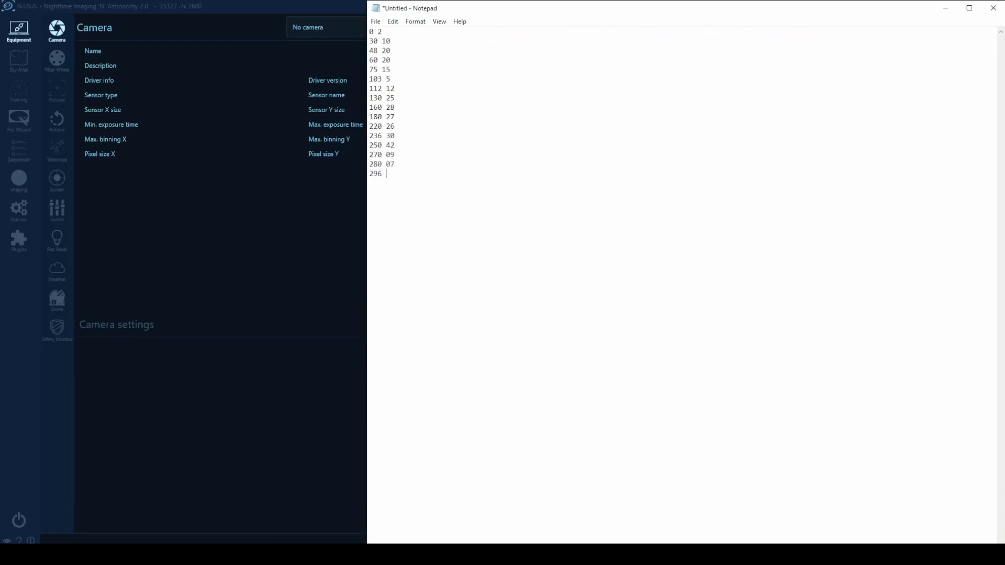
# Finish the azimuth/altitude point list ending 345 10 and bring up the File menu
pyautogui.write('45')
pyautogui.click(388, 31)
pyautogui.write('0')
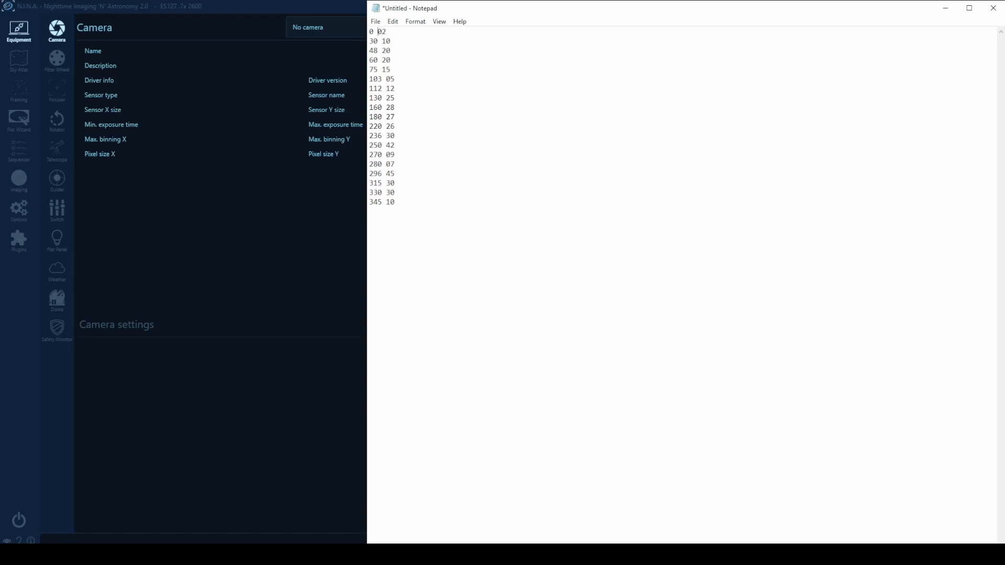
pyautogui.click(375, 21)
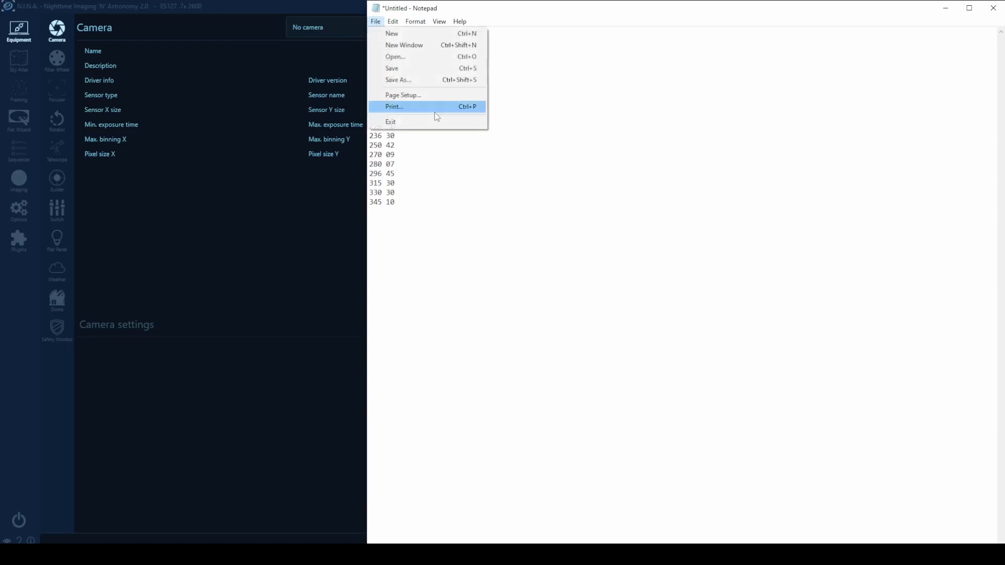
# Save the point list as horizon.hrz in the N.I.N.A documents folder via Save As
pyautogui.click(398, 79)
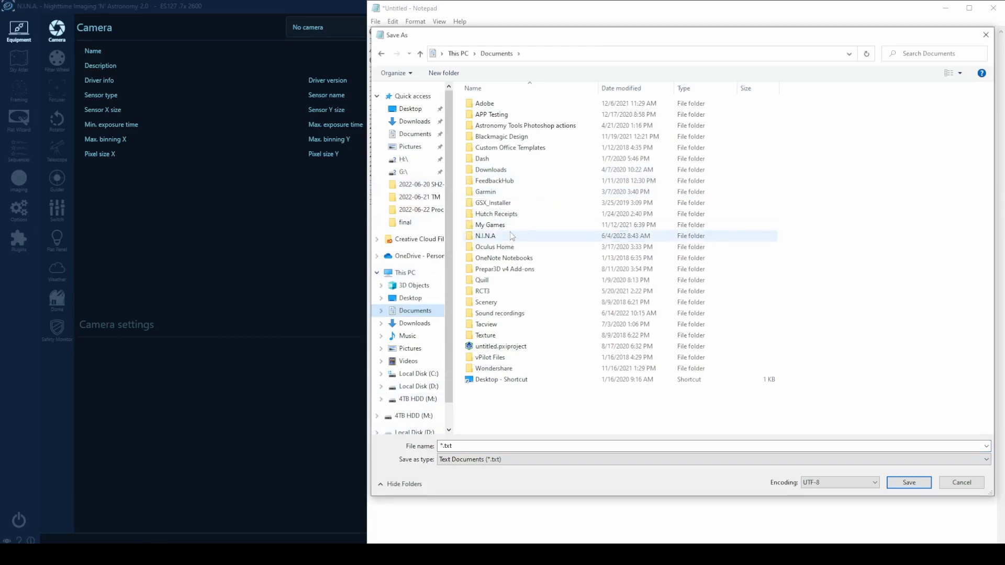
pyautogui.doubleClick(485, 236)
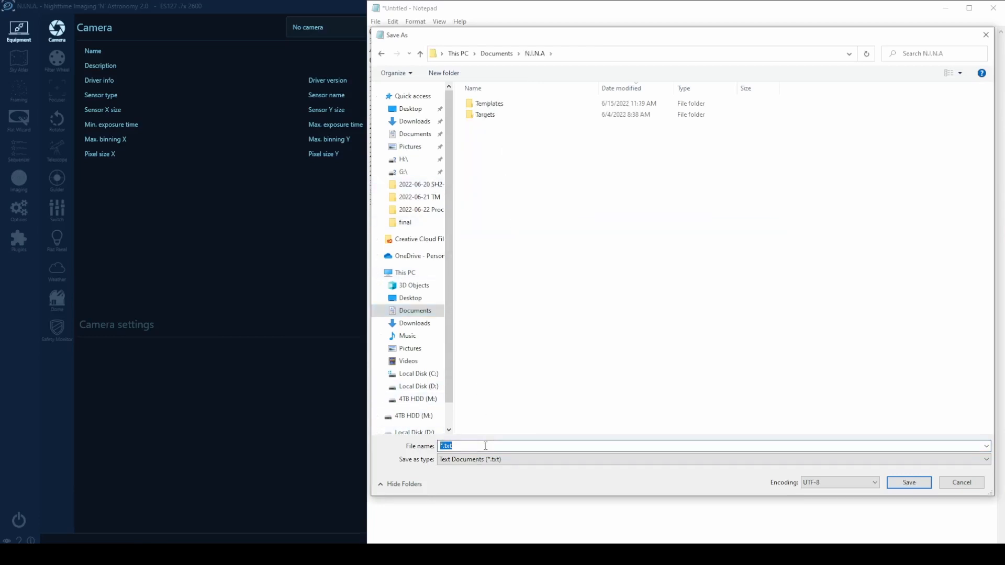
pyautogui.write('horizona')
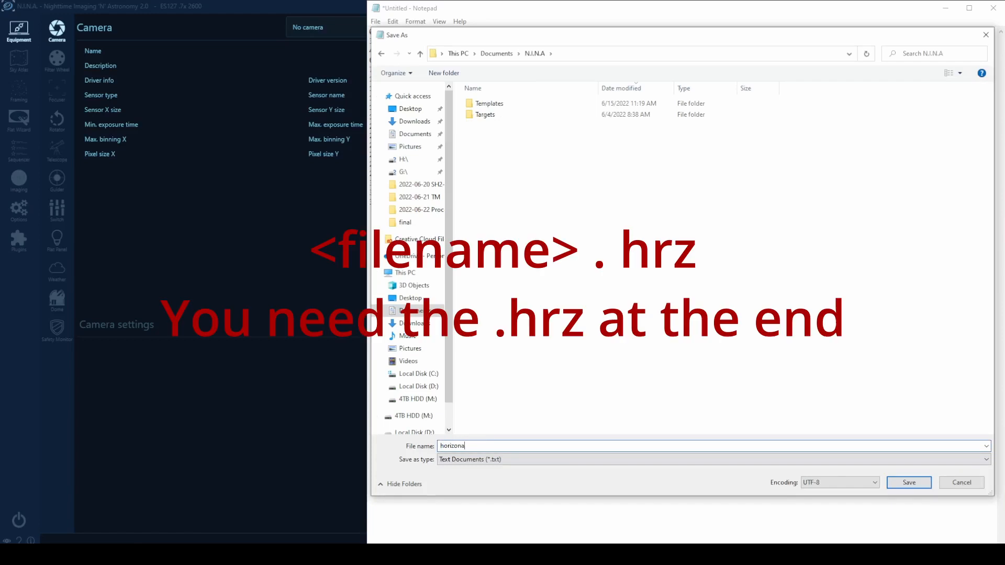
pyautogui.write('horizon.hr')
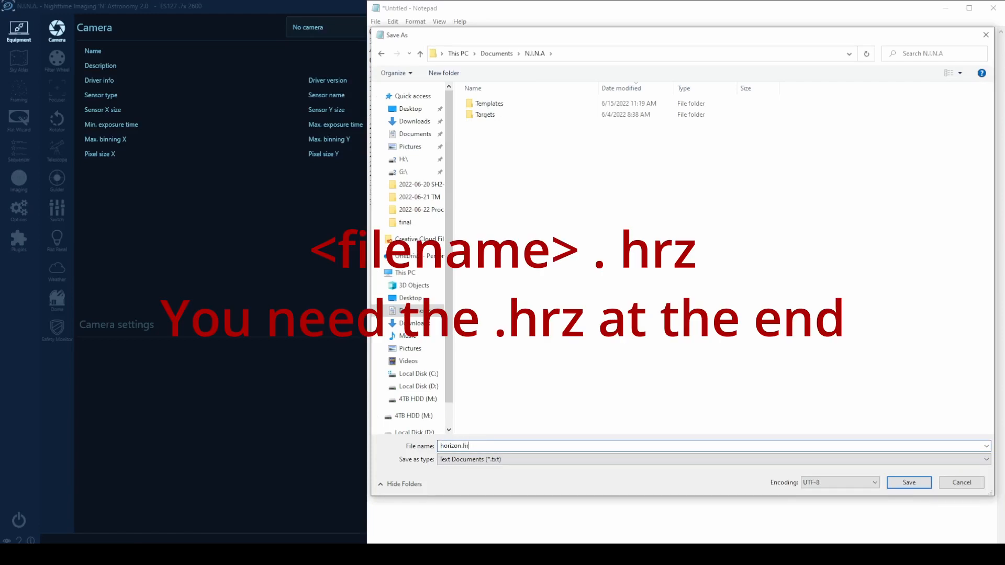
pyautogui.click(909, 483)
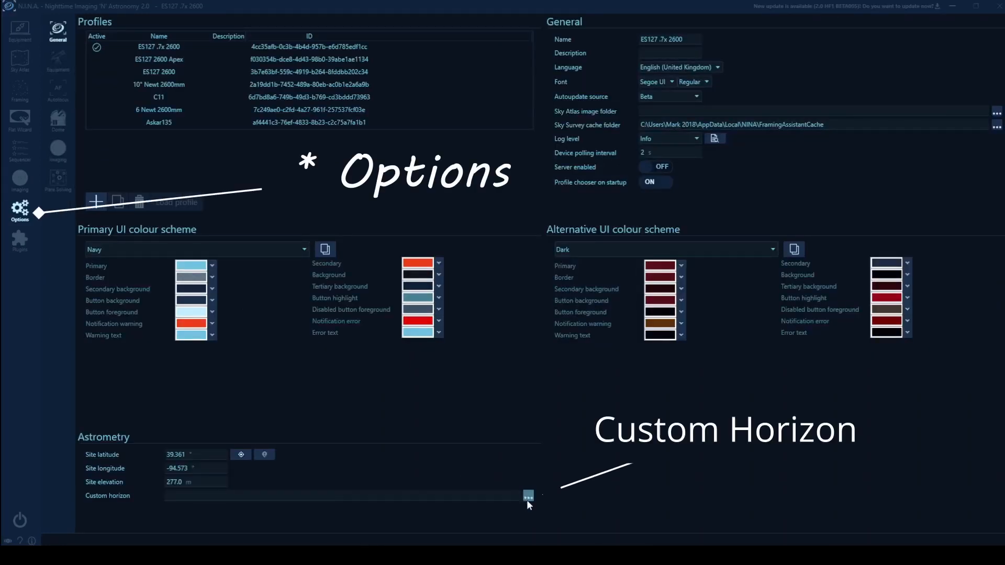
# Point the site's Custom horizon setting at the saved horizon.hrz file
pyautogui.click(527, 497)
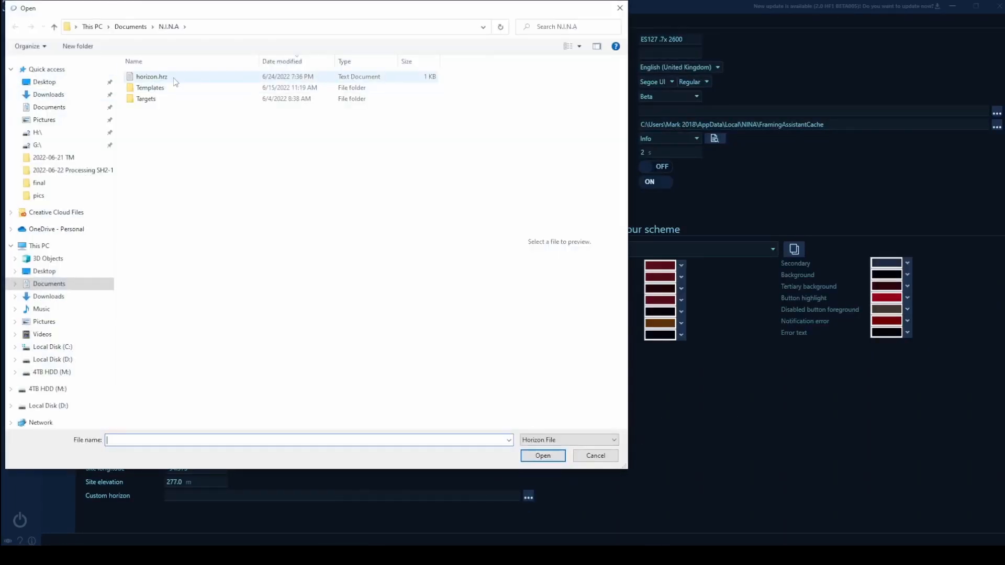
pyautogui.click(151, 76)
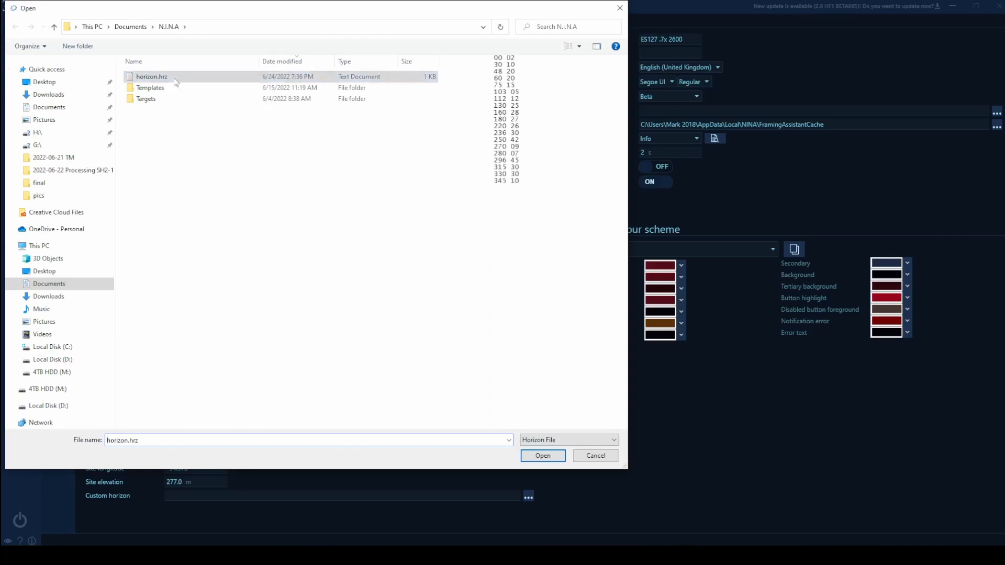
pyautogui.click(542, 457)
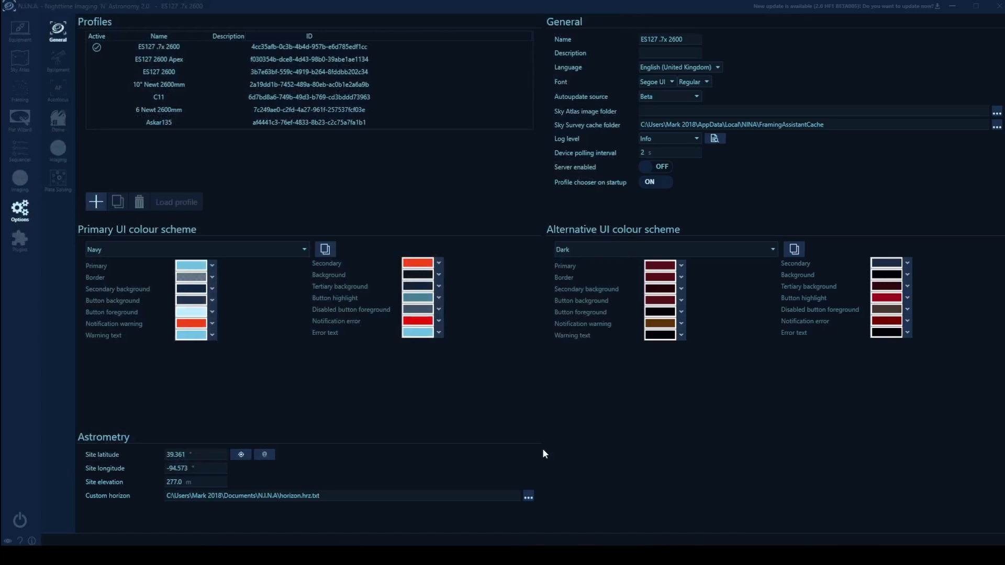
pyautogui.click(159, 97)
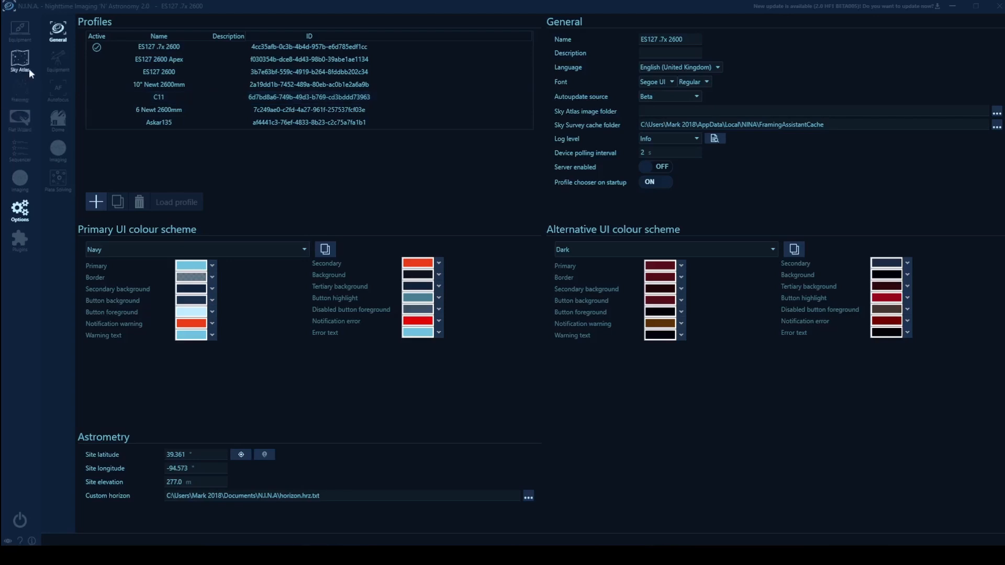
# Search the Sky Atlas for M 63 and view the Sunflower Galaxy's altitude chart for the night
pyautogui.click(19, 53)
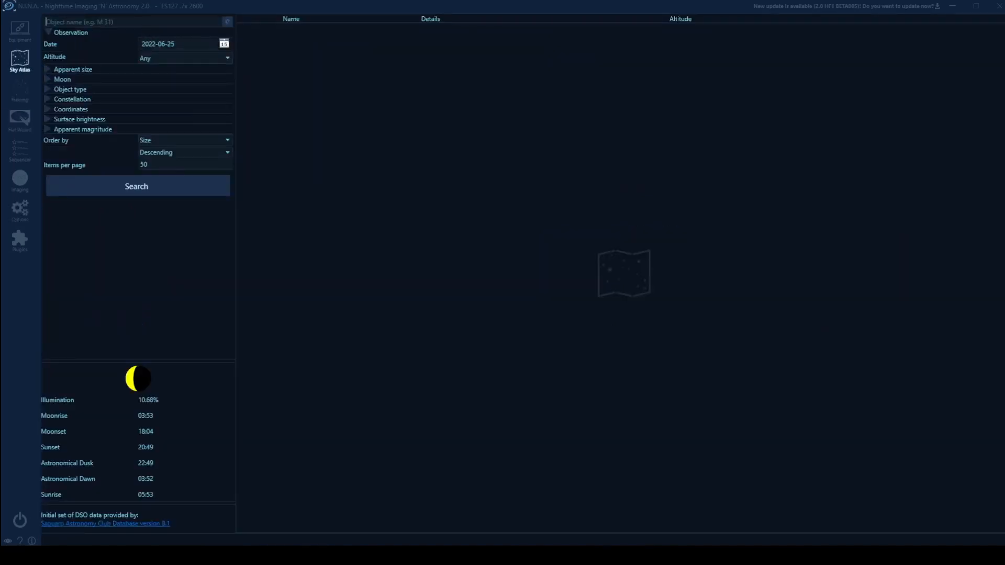
pyautogui.write('M 63')
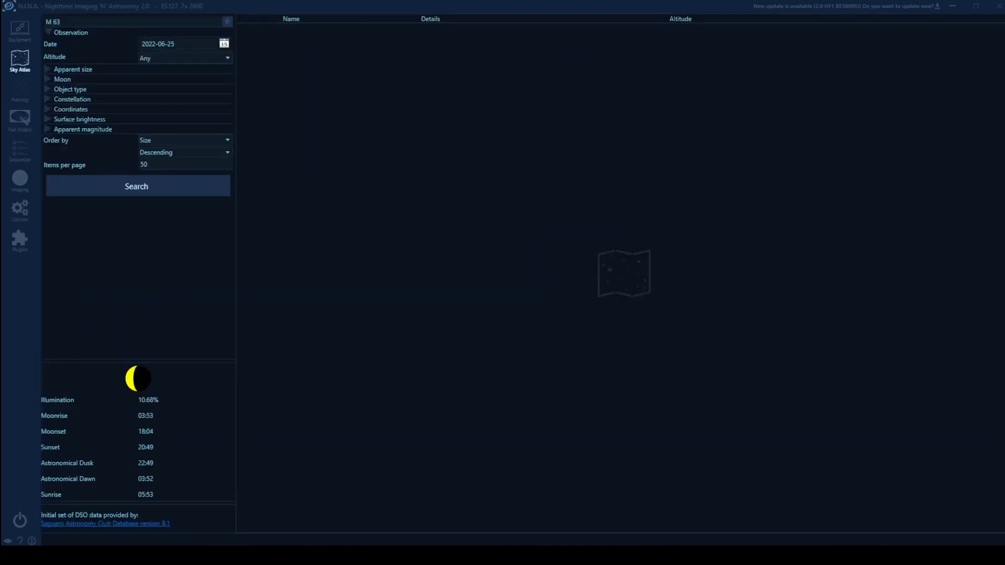
pyautogui.click(137, 186)
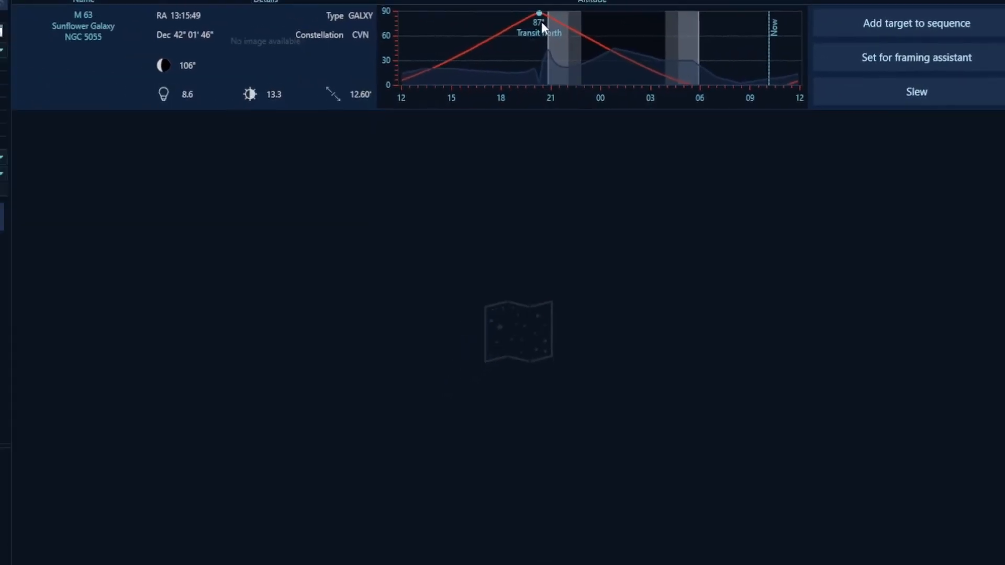
pyautogui.click(18, 65)
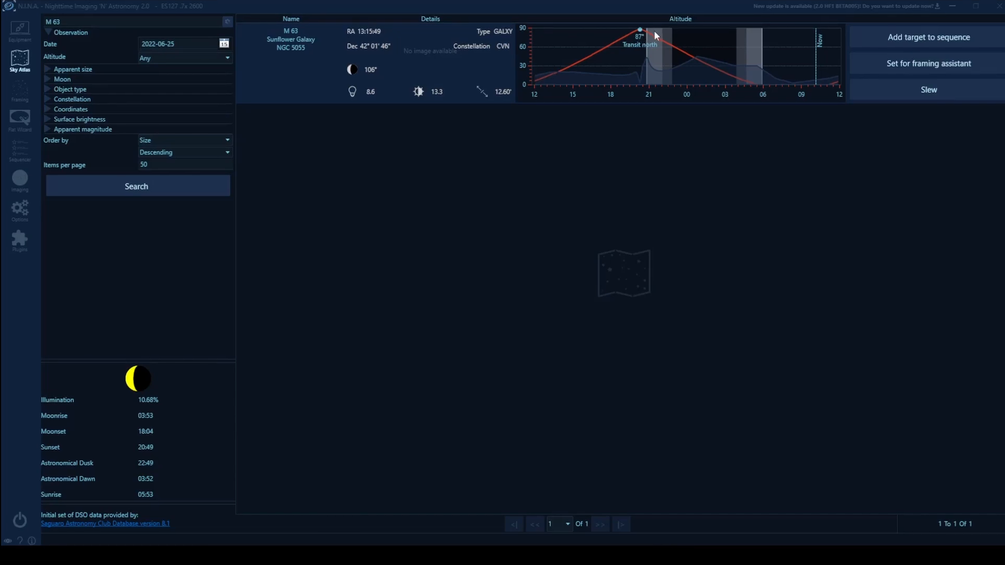
pyautogui.moveTo(765, 187)
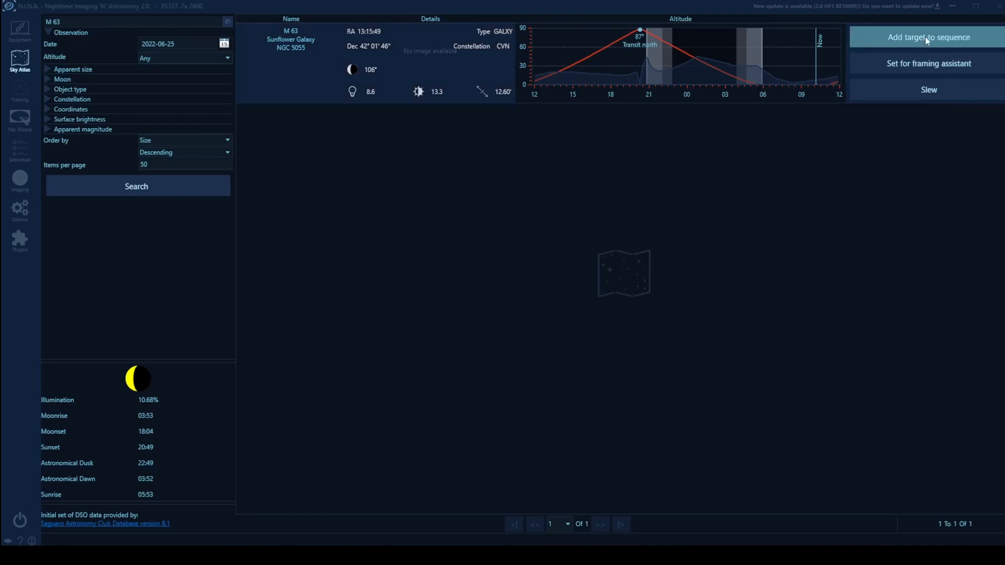
pyautogui.moveTo(638, 61)
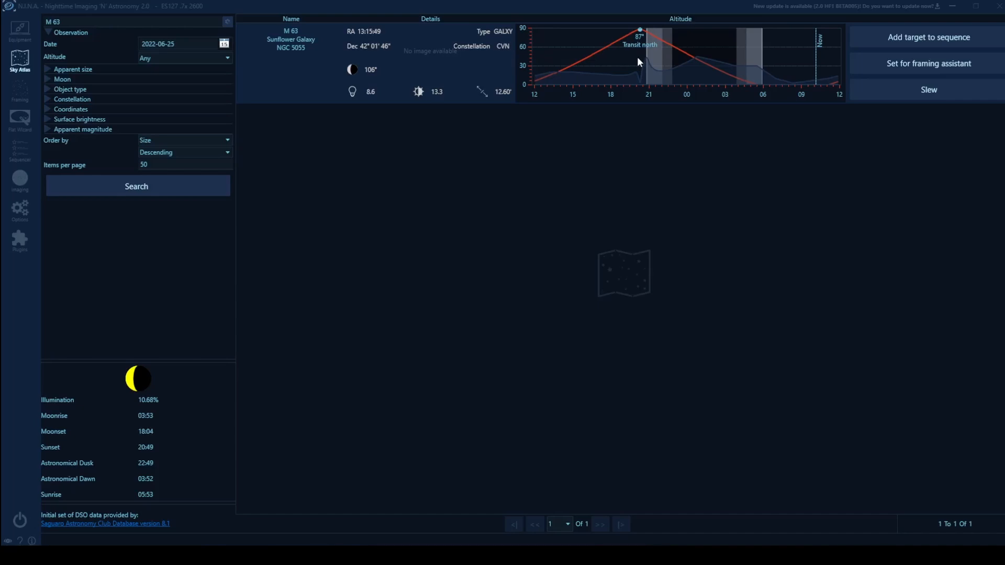
pyautogui.moveTo(940, 39)
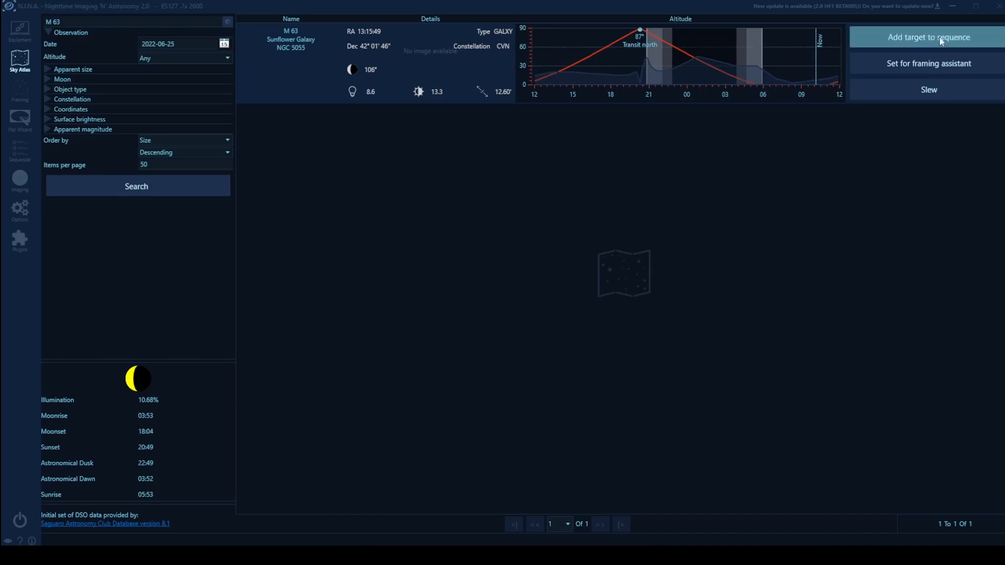
# Send M 63 to the advanced sequencer using the Broadband Target template
pyautogui.click(927, 36)
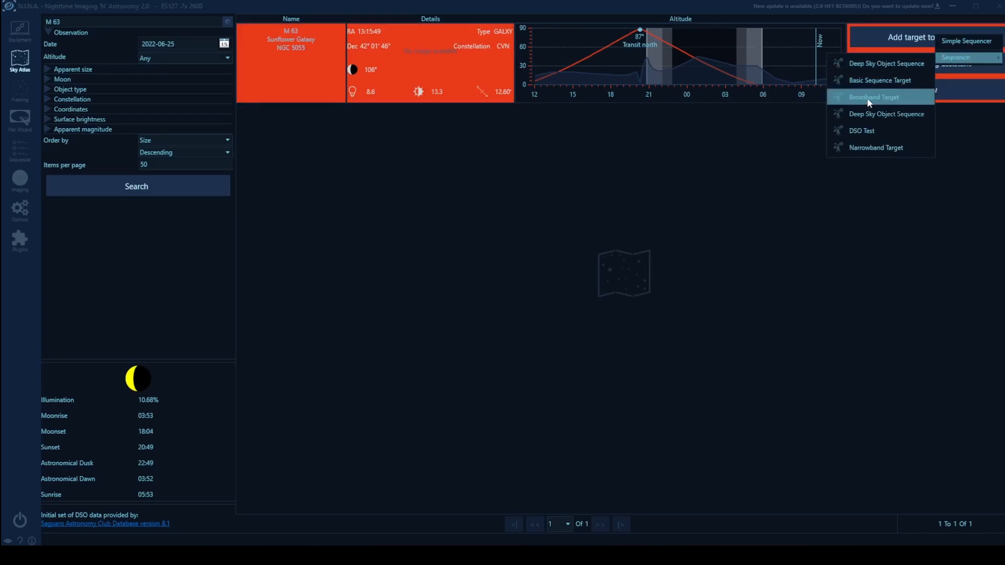
pyautogui.click(873, 96)
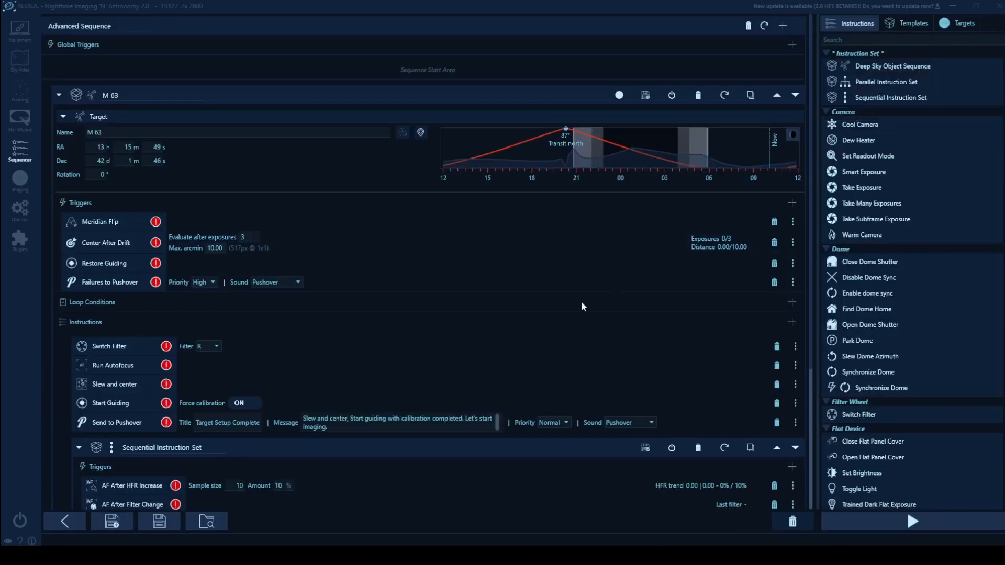
# Filter the sequencer instruction list by 'horizon' to show the horizon loop and wait items
pyautogui.scroll(-3)
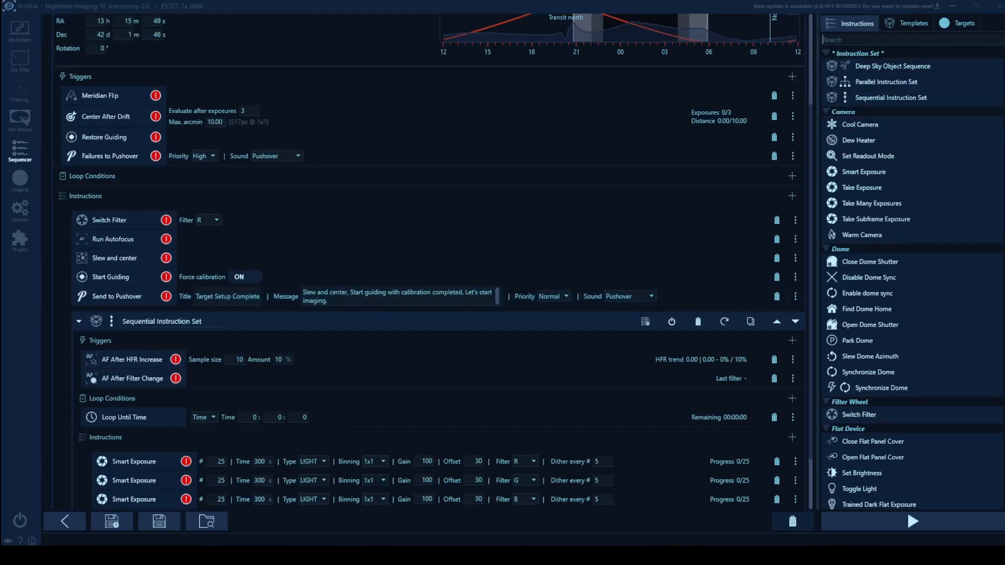
pyautogui.write('horizon')
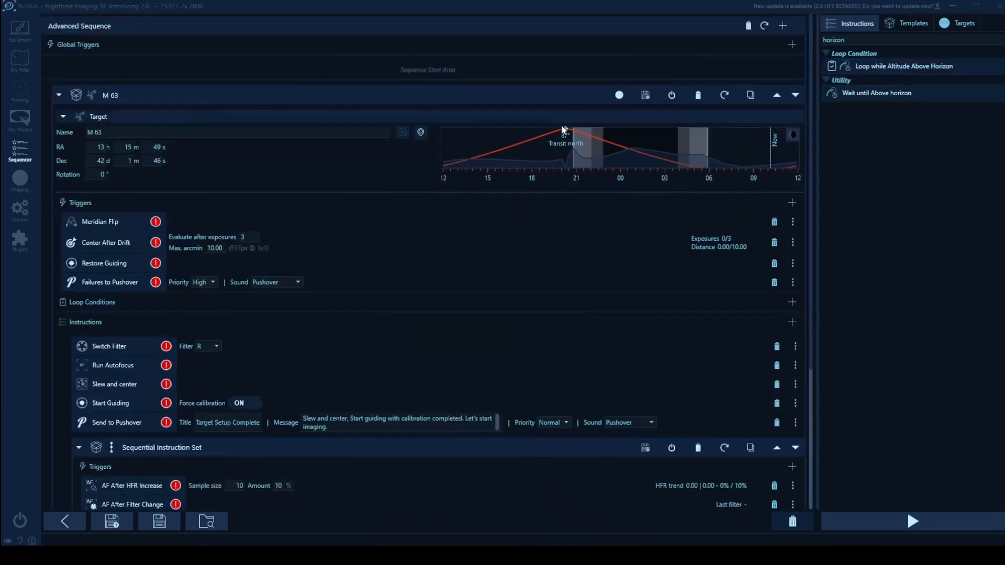
pyautogui.moveTo(628, 175)
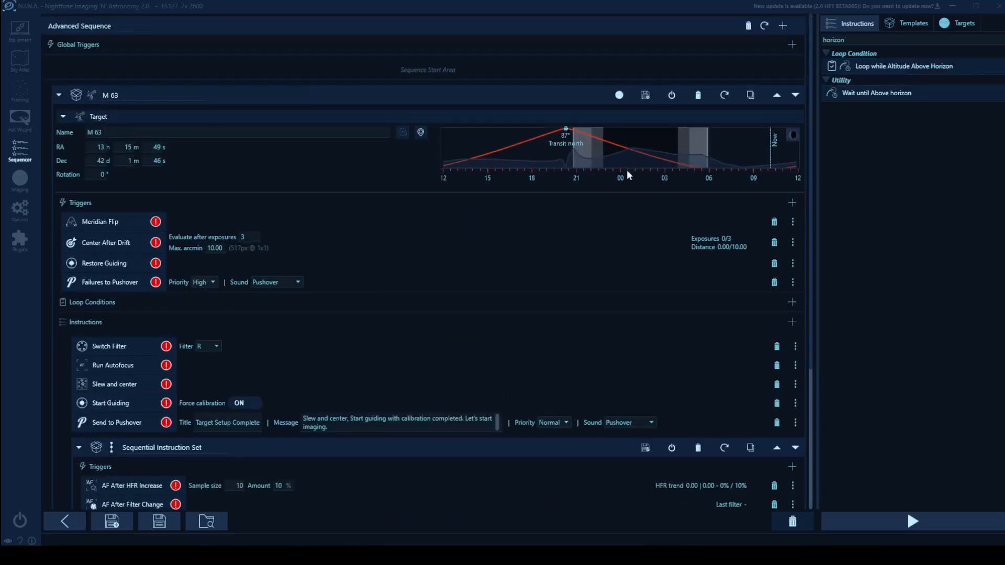
pyautogui.moveTo(634, 151)
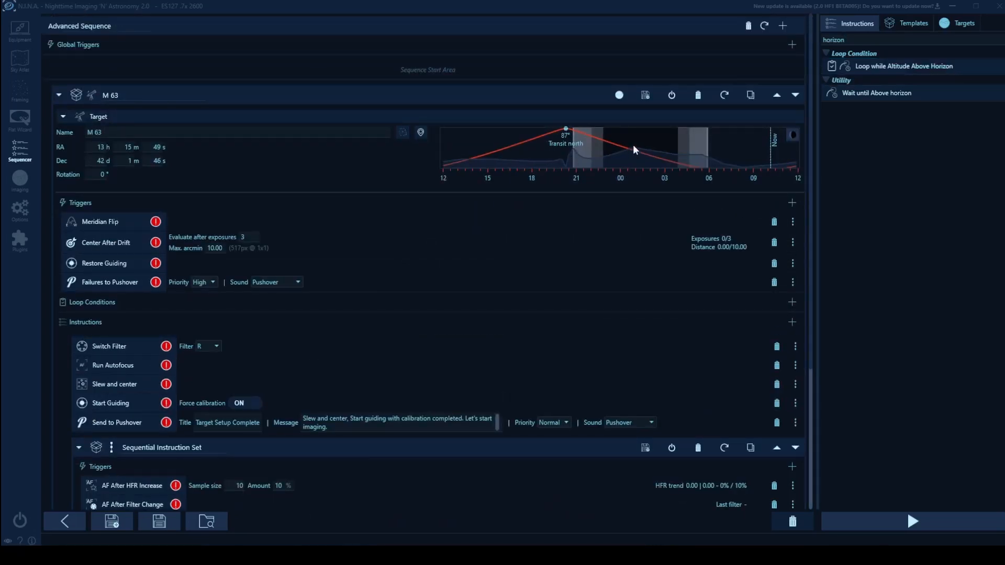
pyautogui.moveTo(623, 160)
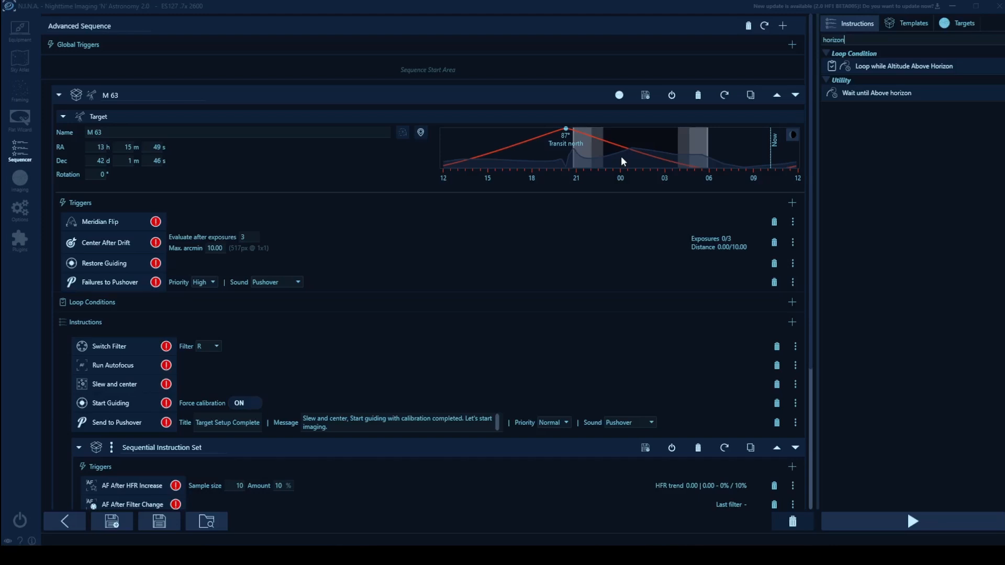
pyautogui.moveTo(627, 155)
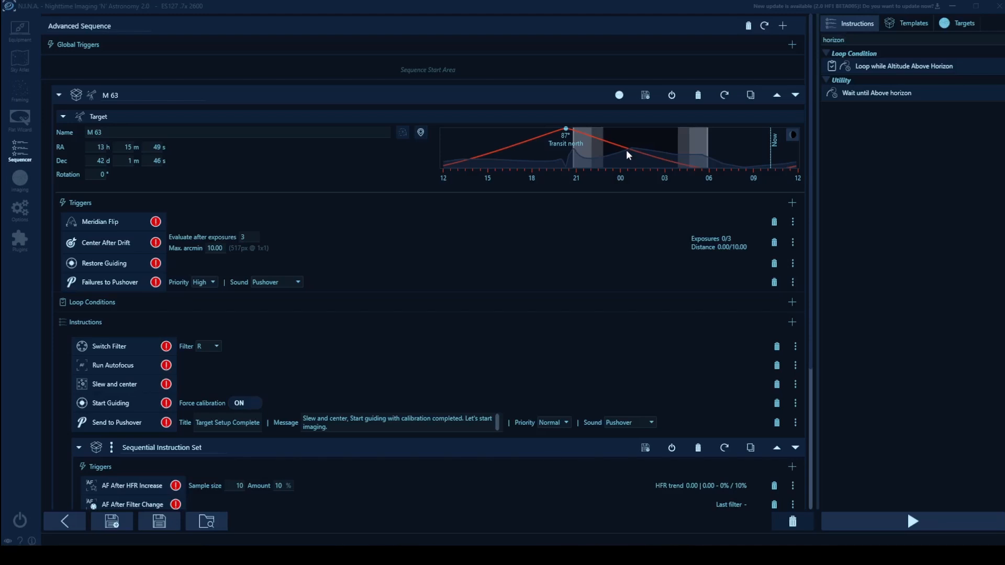
pyautogui.moveTo(915, 69)
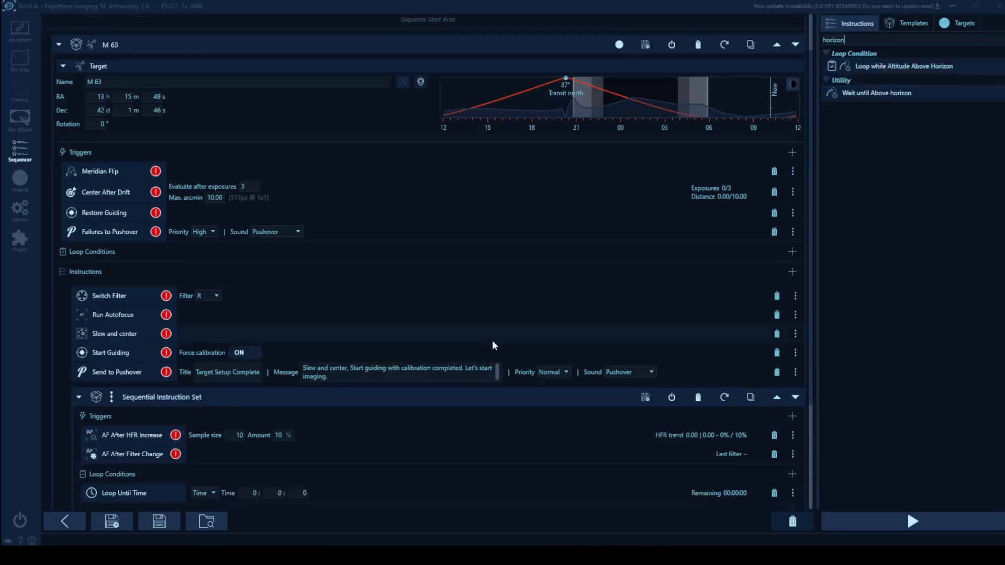
# Replace M 63's Loop Until Time with Loop while Altitude Above Horizon at a 3° offset
pyautogui.scroll(-3)
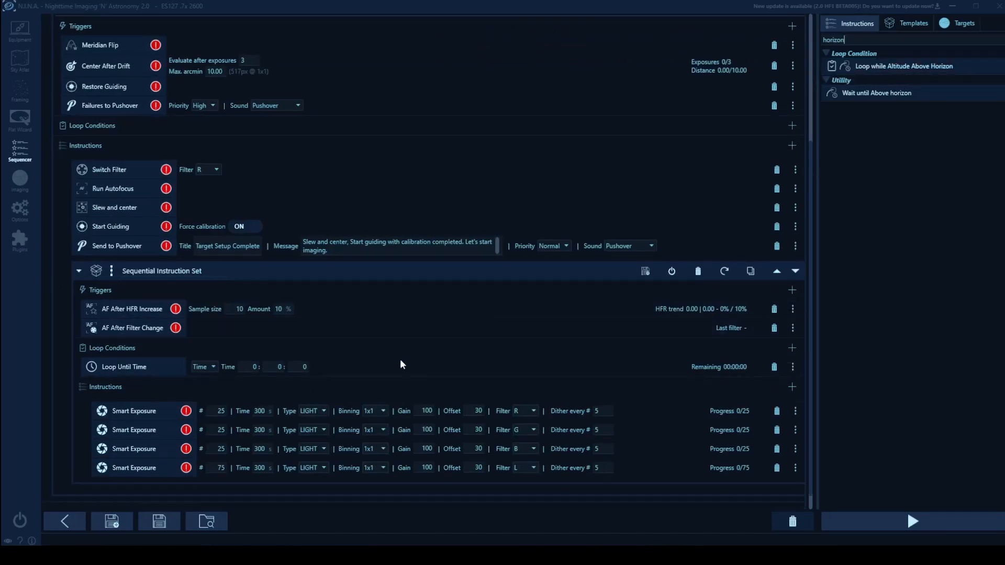
pyautogui.moveTo(404, 370)
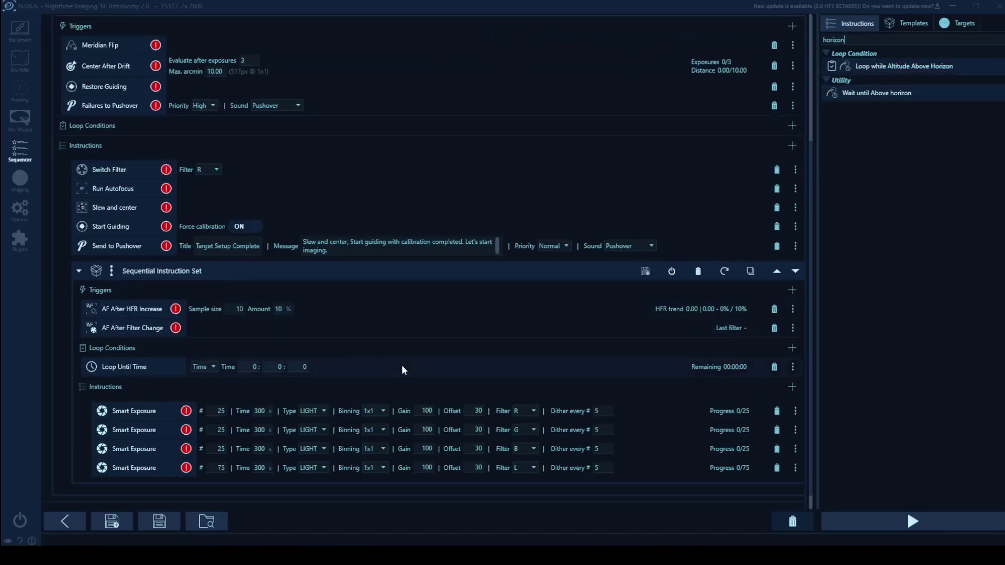
pyautogui.moveTo(785, 370)
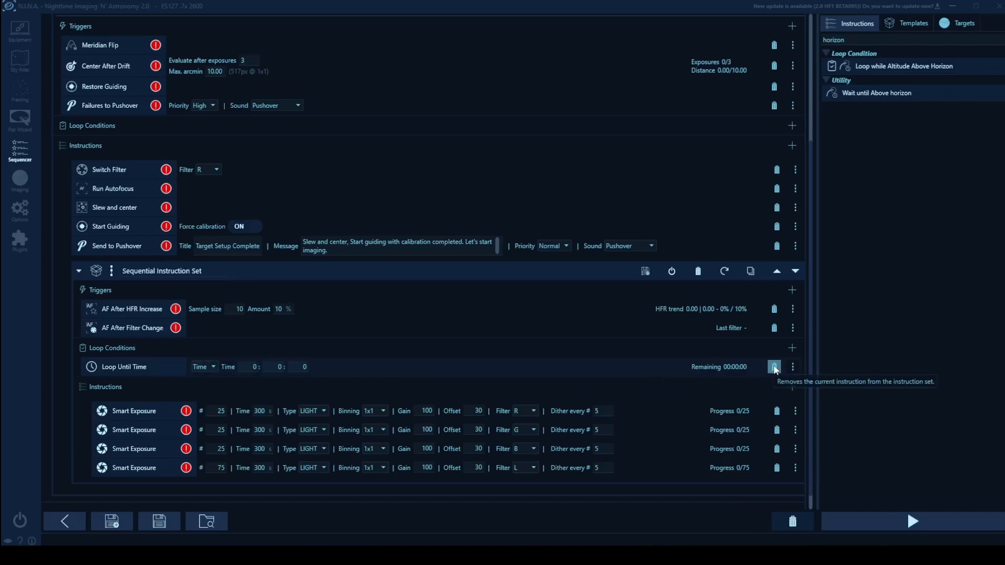
pyautogui.click(775, 367)
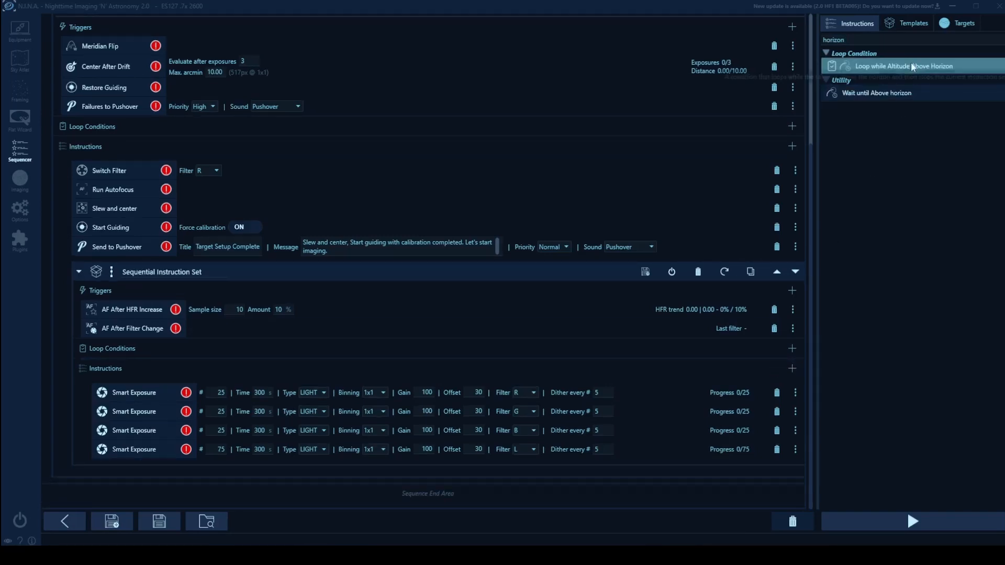
pyautogui.moveTo(917, 67)
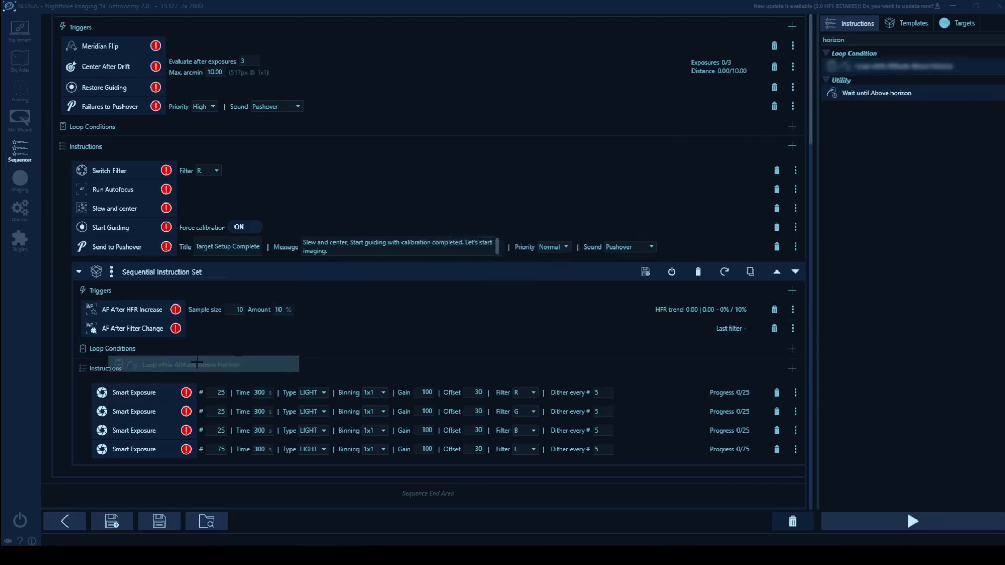
pyautogui.click(195, 364)
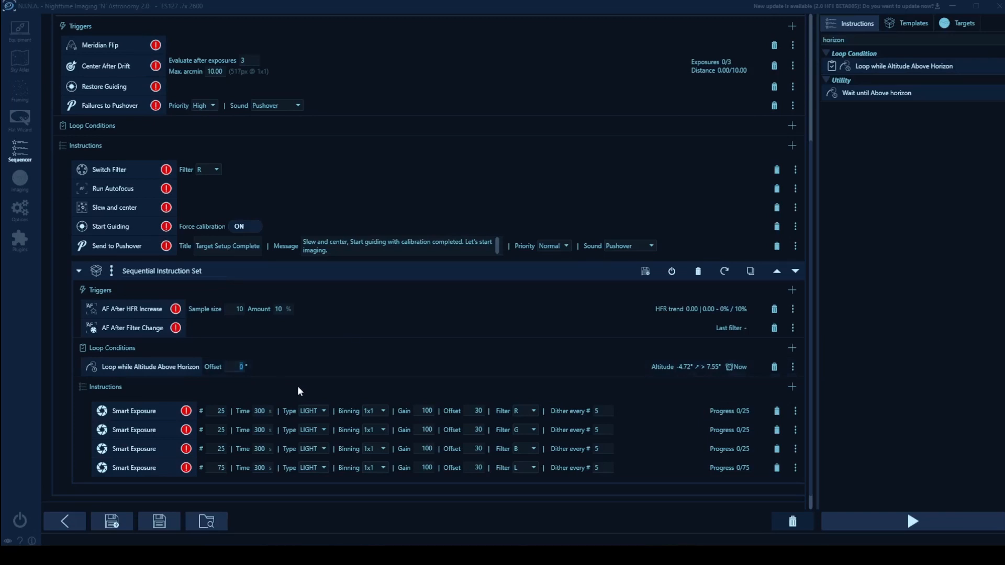
pyautogui.write('3')
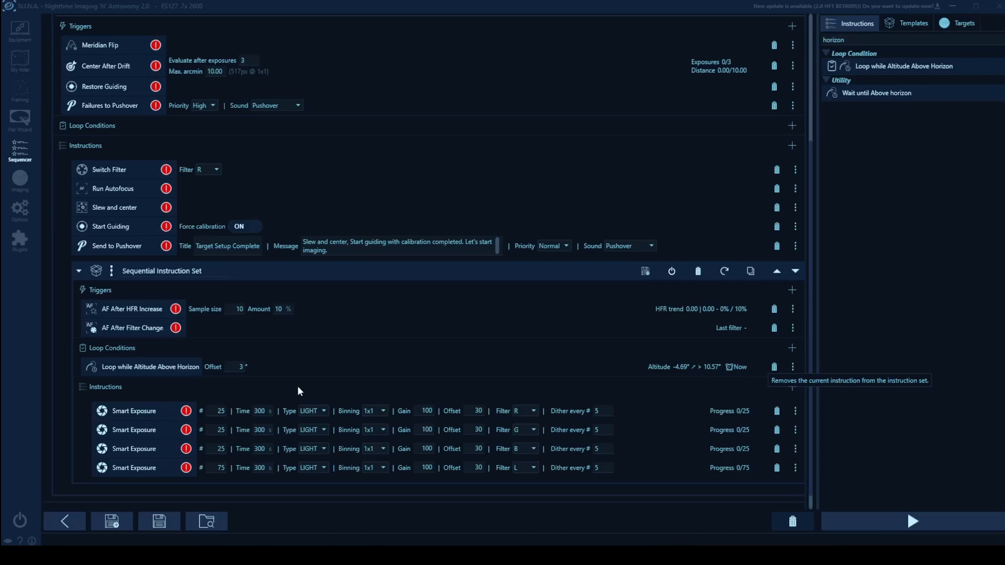
pyautogui.moveTo(295, 368)
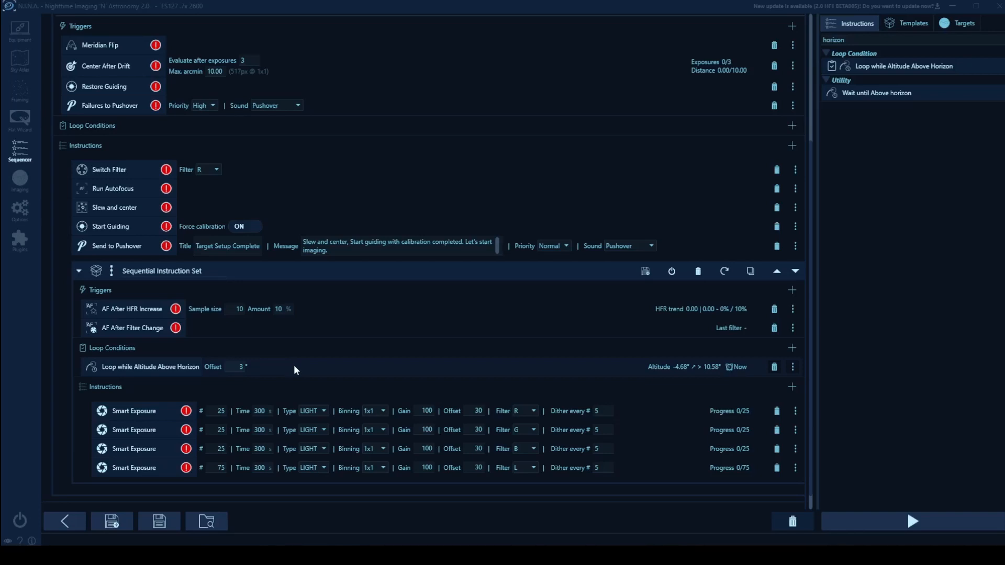
pyautogui.moveTo(873, 98)
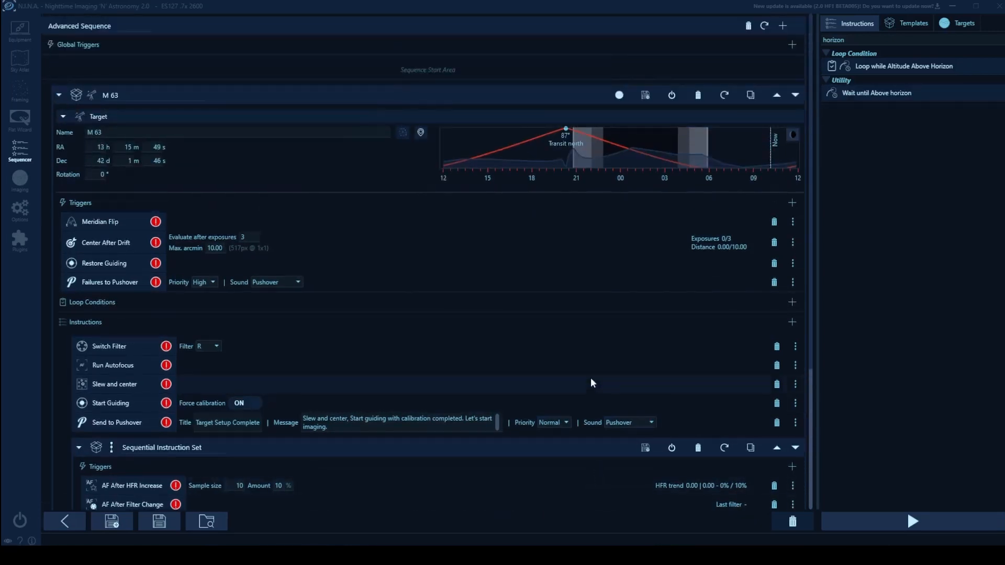
pyautogui.moveTo(888, 98)
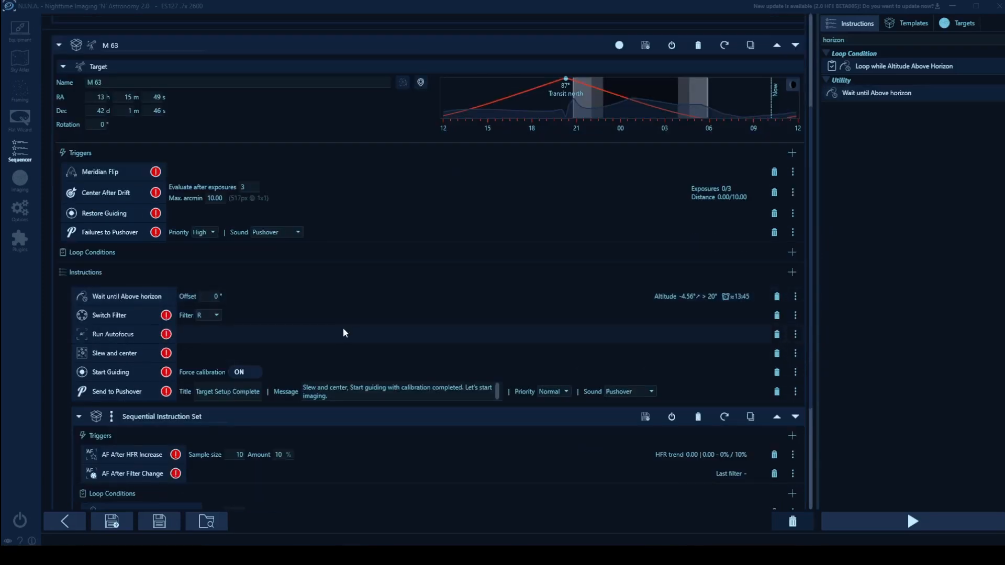
# Place Wait until Above horizon at the top of M 63's instruction list
pyautogui.scroll(-3)
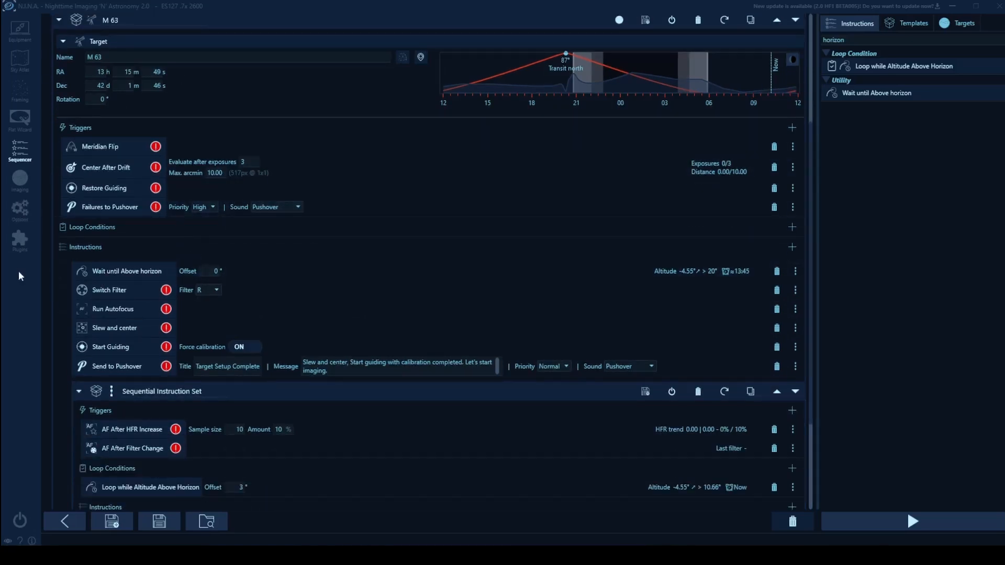
pyautogui.moveTo(111, 272)
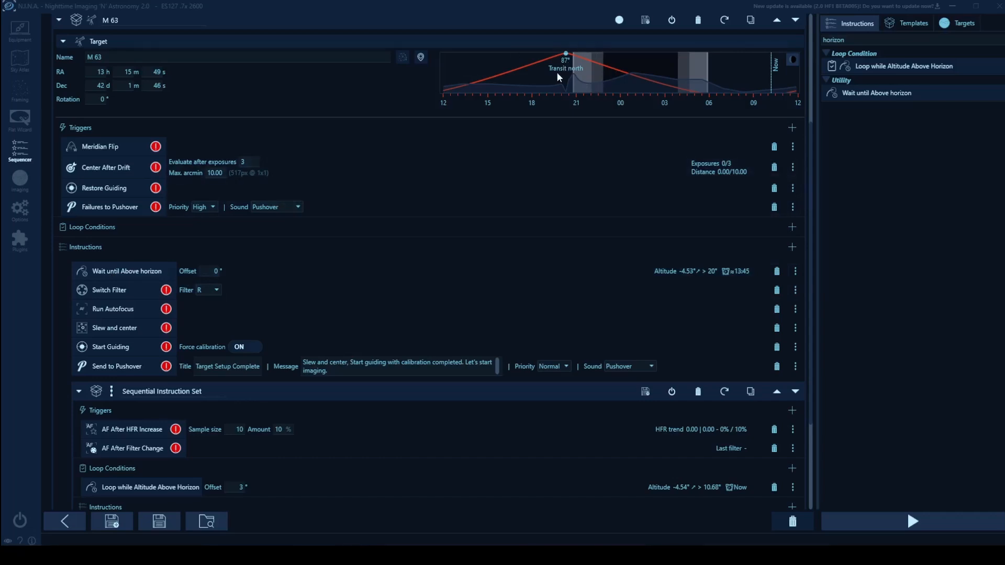
pyautogui.moveTo(41, 158)
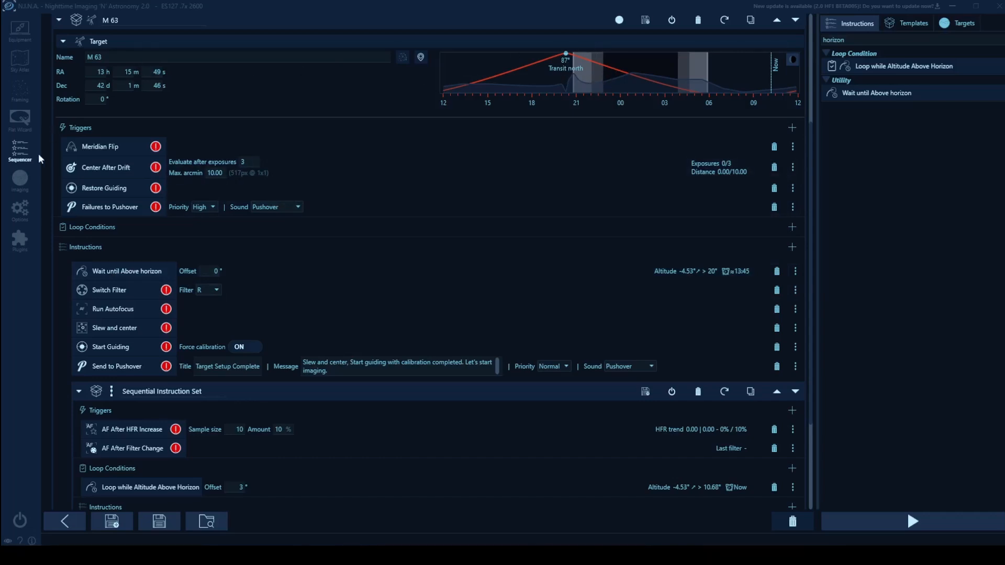
# Search the Sky Atlas for M16 and add the Eagle Nebula as a second sequence target
pyautogui.click(16, 65)
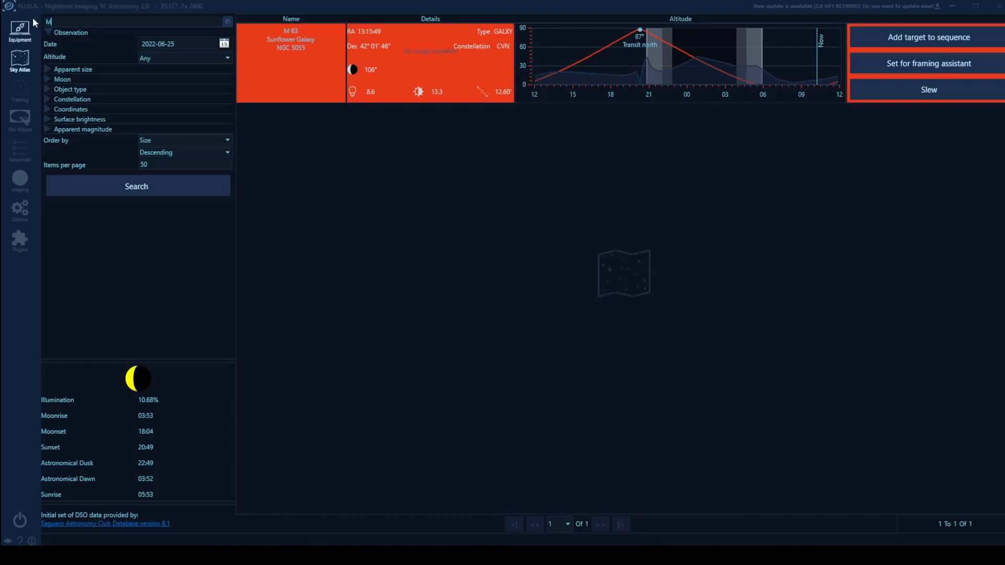
pyautogui.write('16')
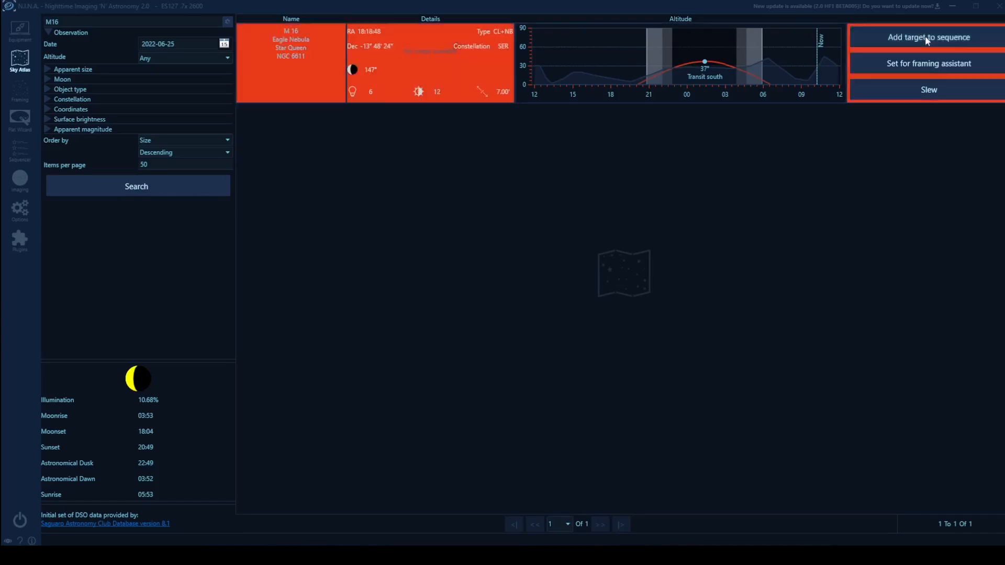
pyautogui.click(927, 37)
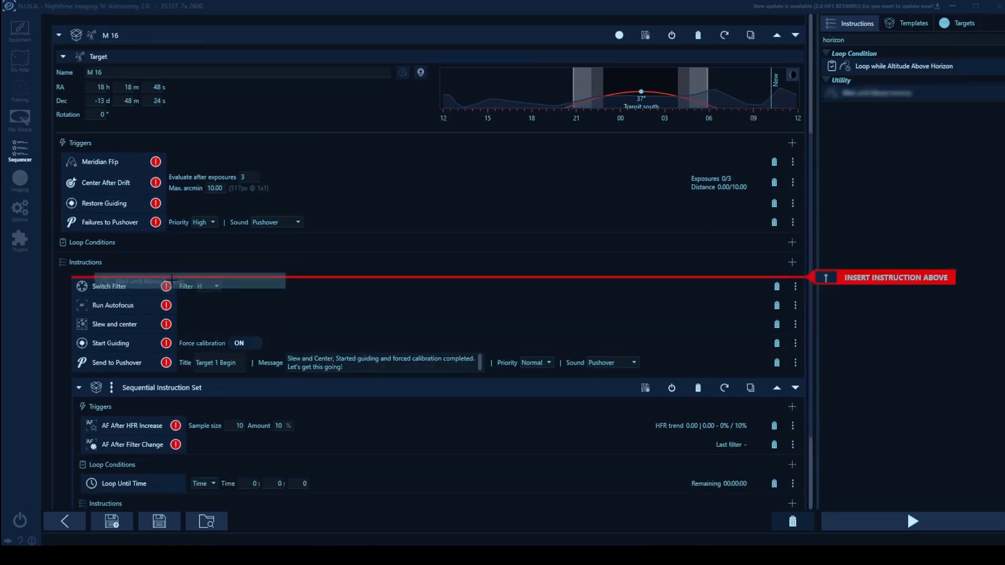
# Insert Wait until Above horizon before Switch Filter in M 16's instructions
pyautogui.moveTo(875, 93); pyautogui.dragTo(193, 286)
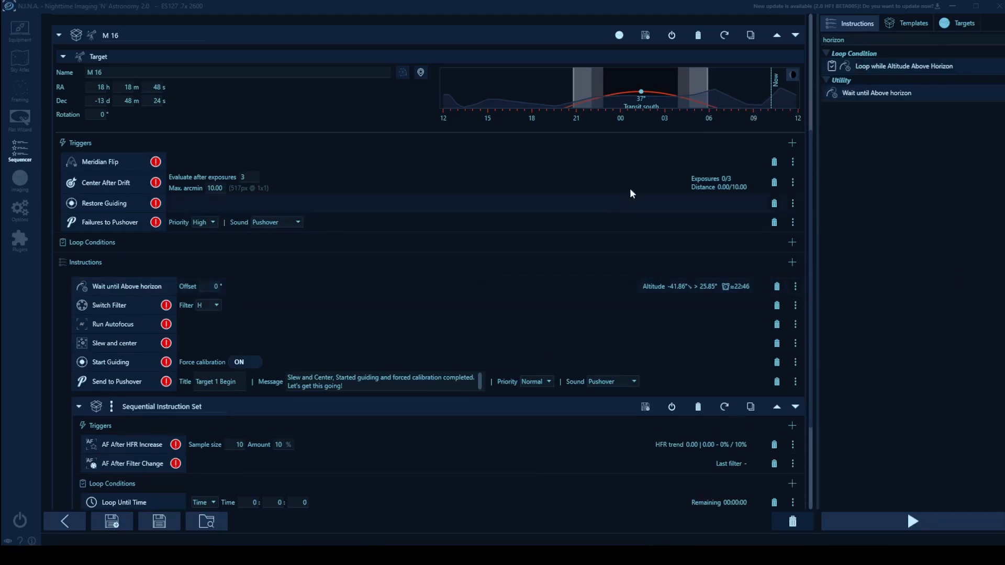
pyautogui.scroll(-3)
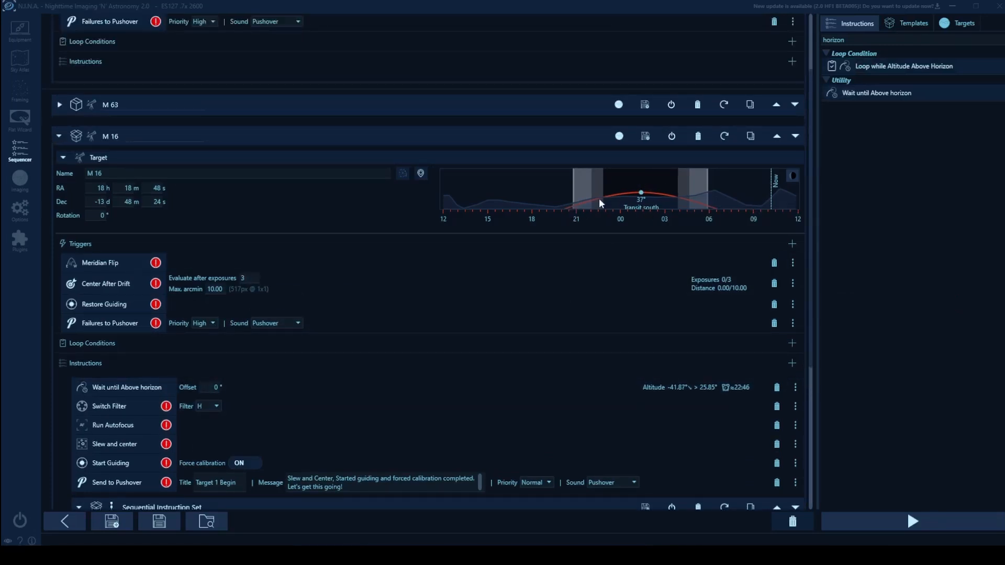
pyautogui.moveTo(576, 216)
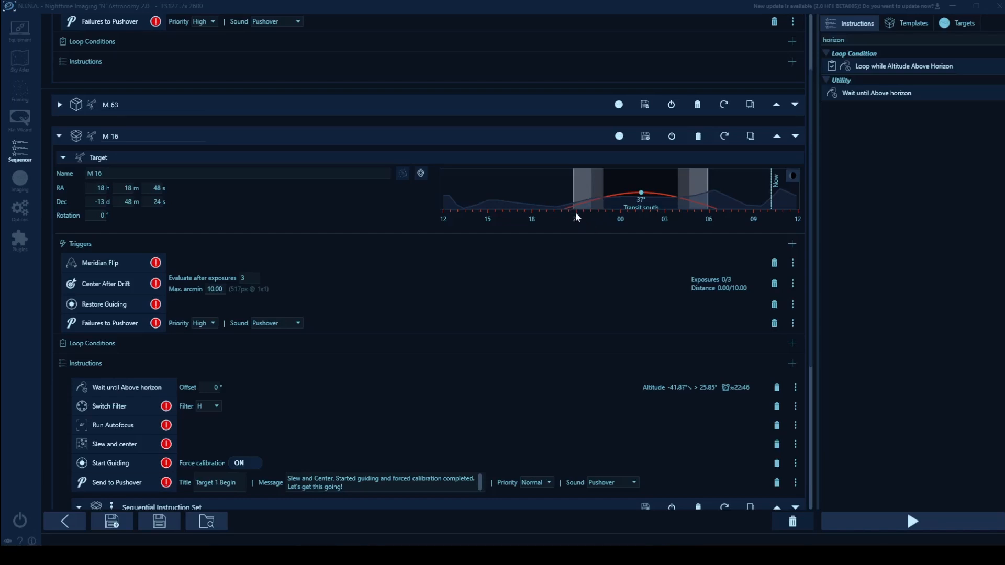
pyautogui.moveTo(604, 218)
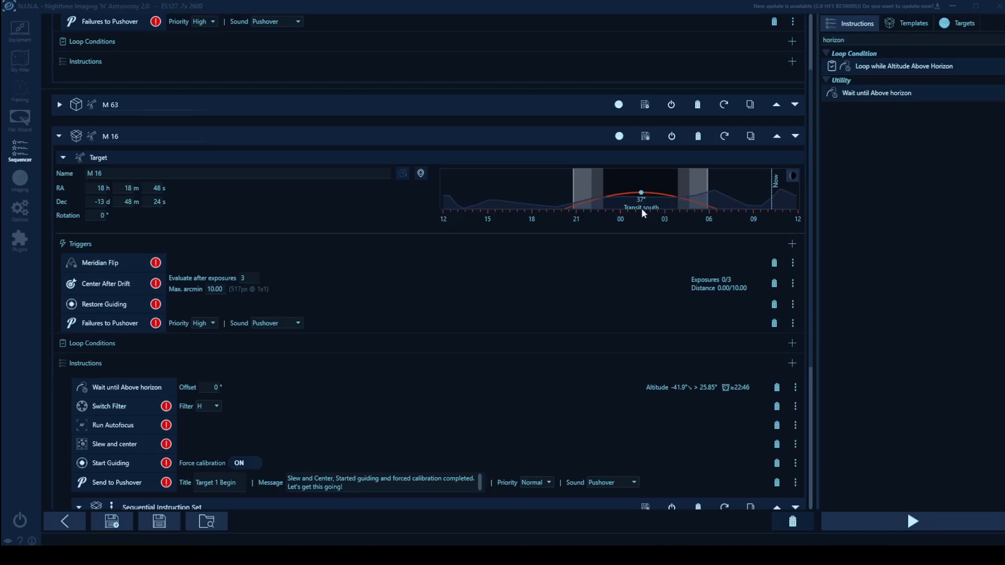
pyautogui.moveTo(615, 216)
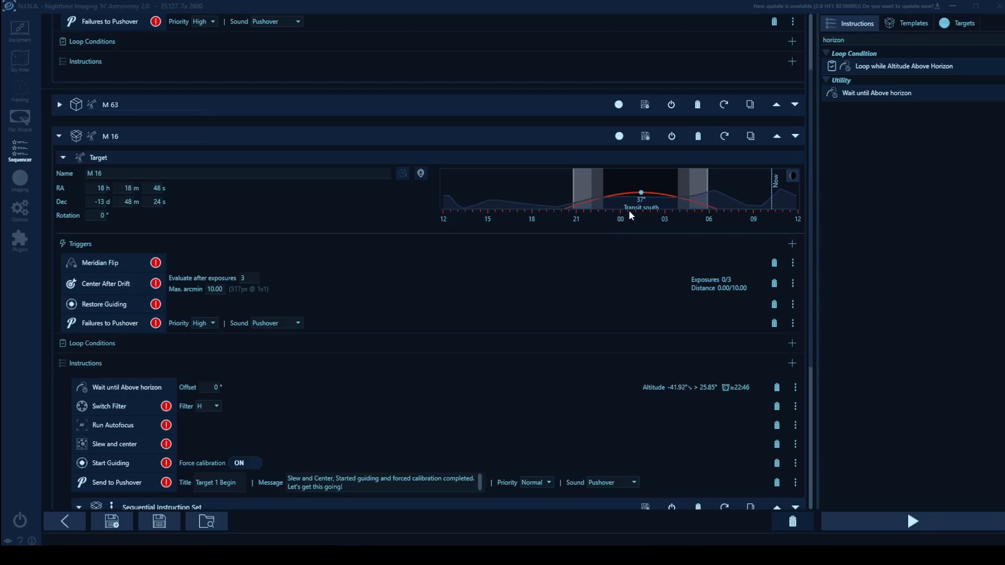
pyautogui.moveTo(637, 215)
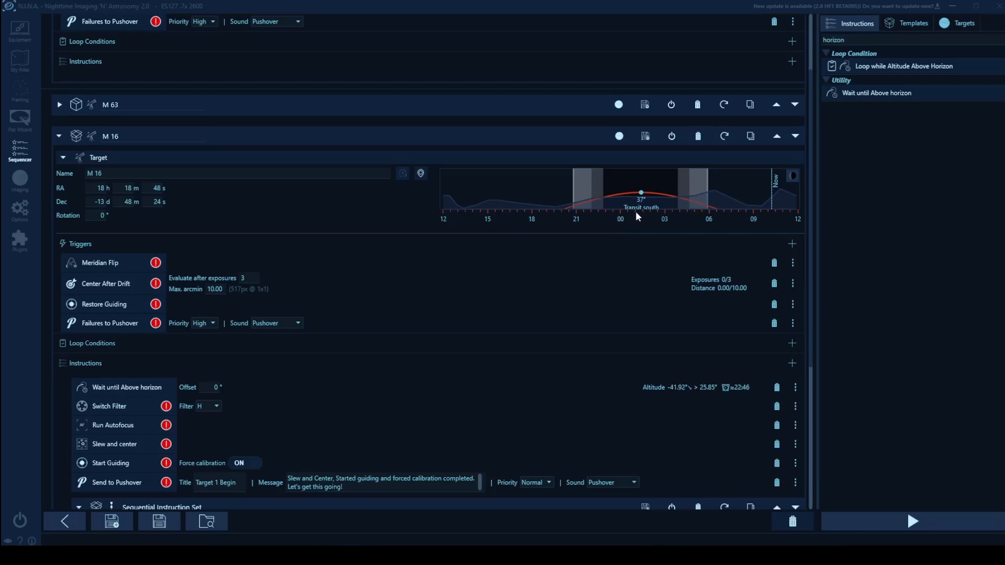
pyautogui.moveTo(653, 218)
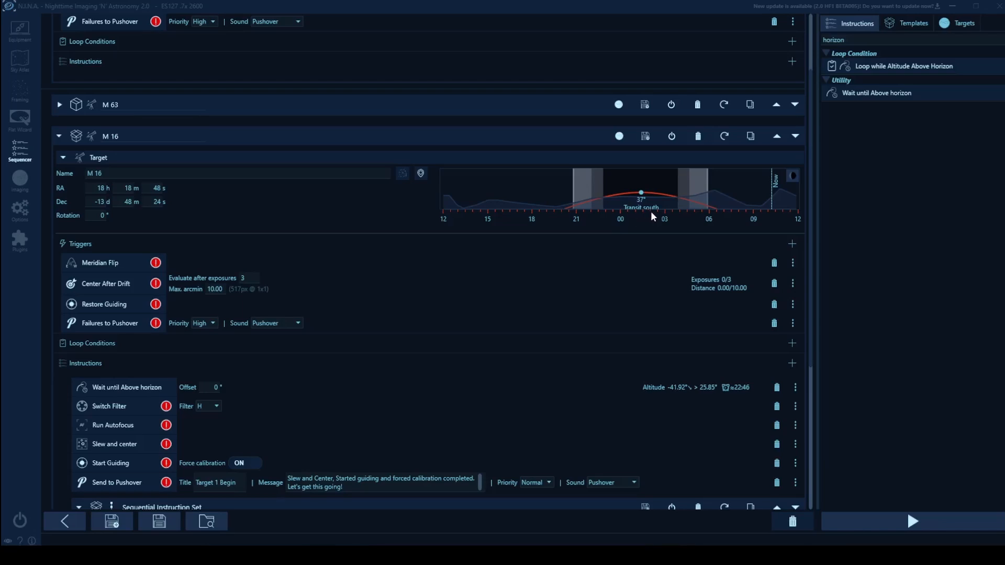
pyautogui.moveTo(672, 217)
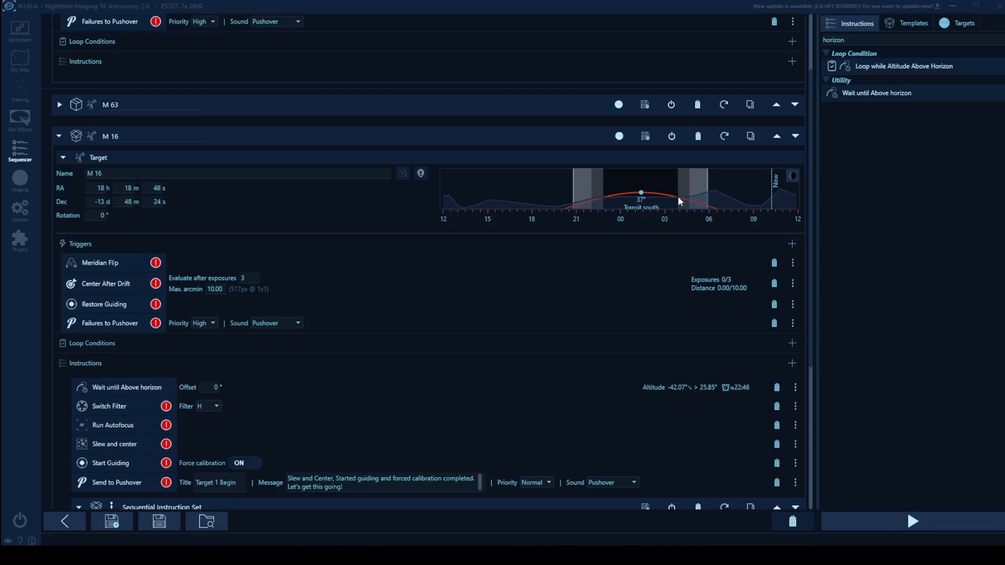
pyautogui.moveTo(607, 202)
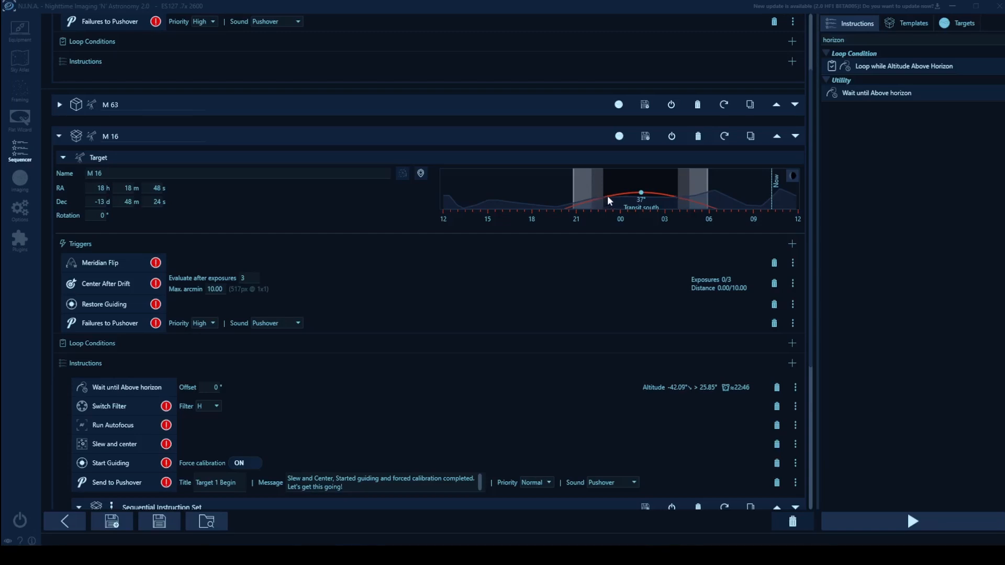
pyautogui.moveTo(676, 200)
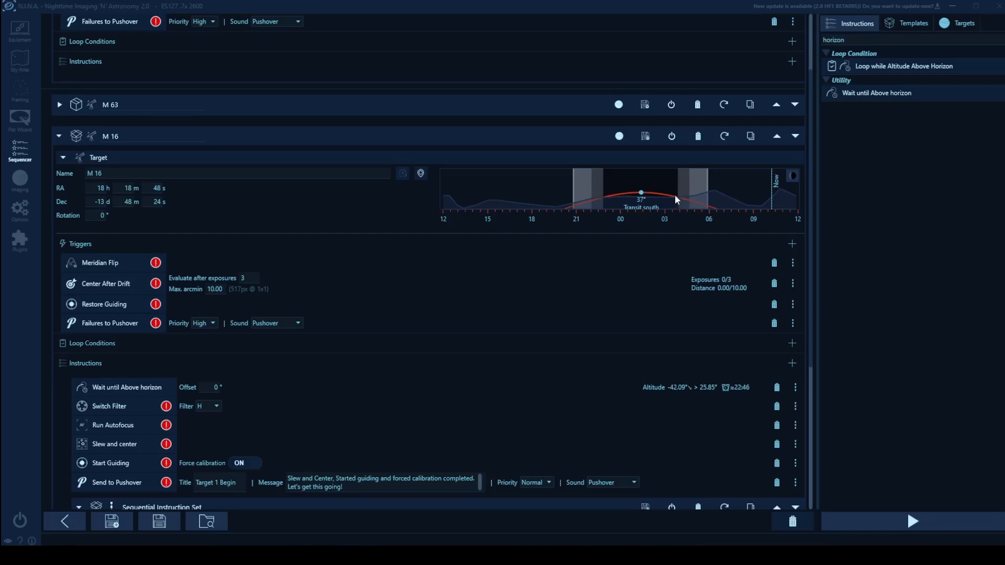
pyautogui.moveTo(654, 193)
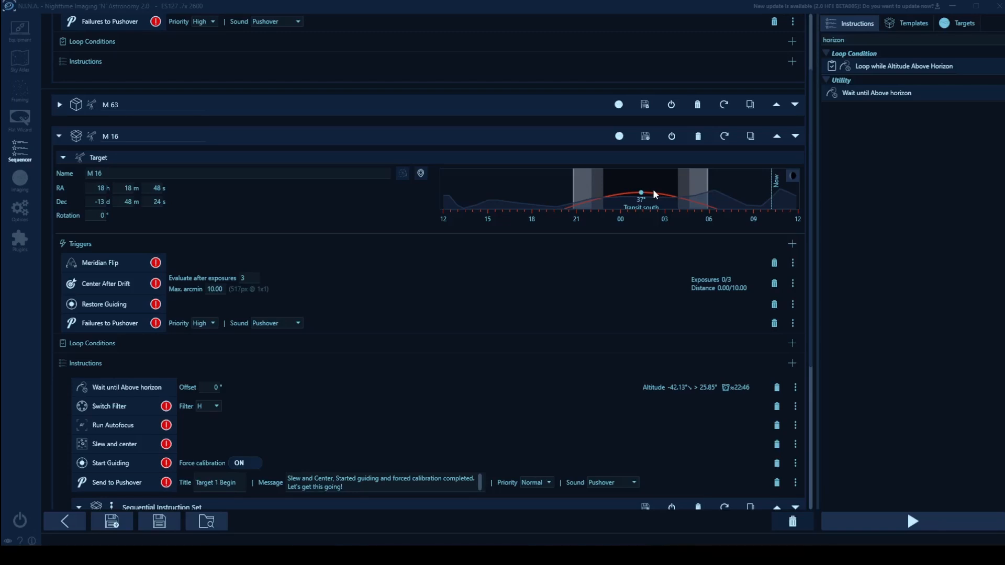
pyautogui.moveTo(739, 396)
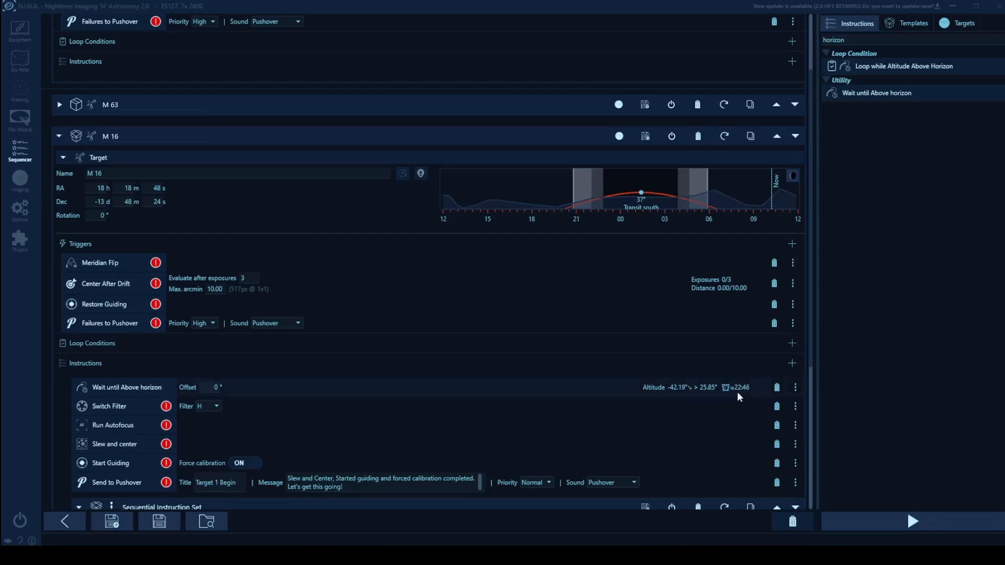